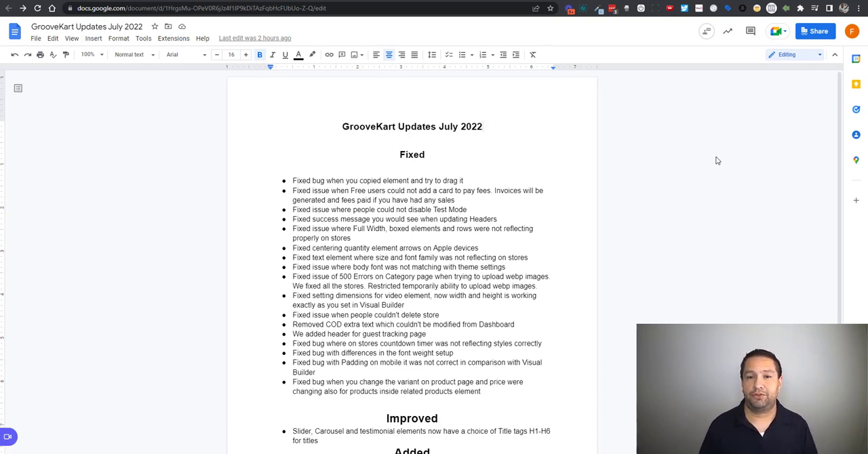
mouse_move(702, 151)
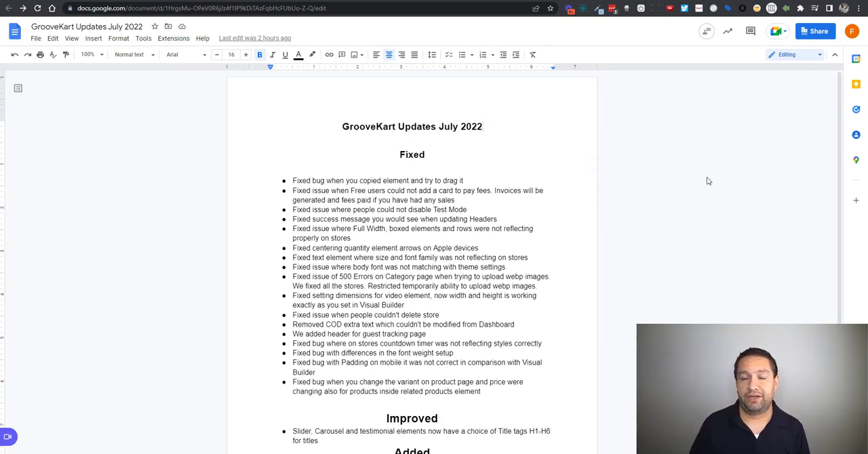
mouse_move(686, 146)
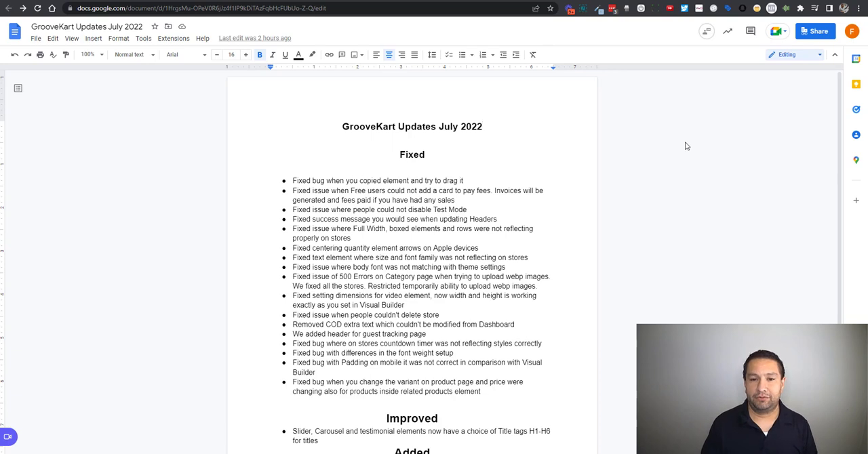
mouse_move(658, 162)
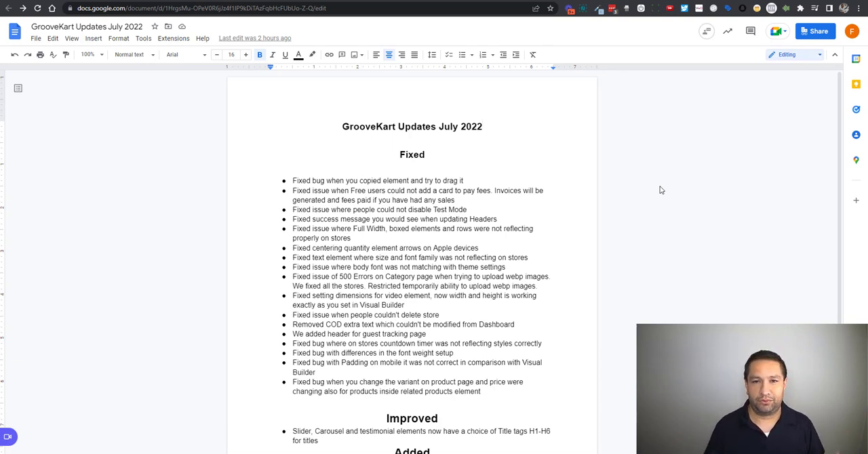
mouse_move(668, 190)
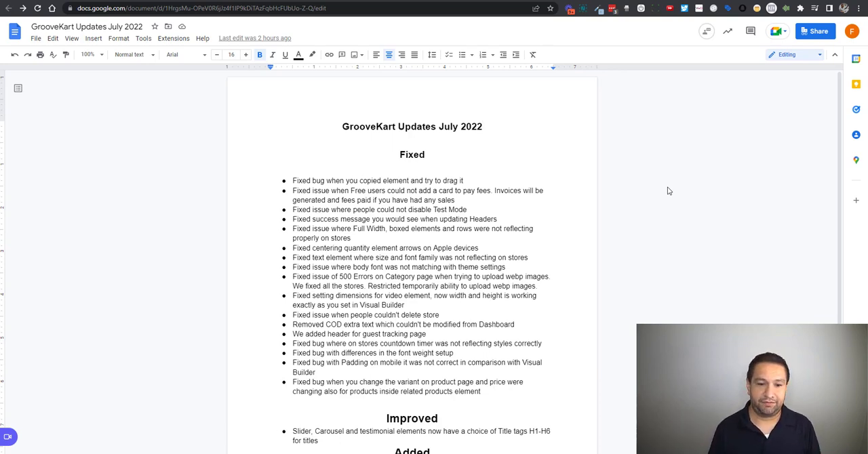
- Switch to GrooveKart and load the MyCatSwag homepage in the Visual Builder
click(483, 127)
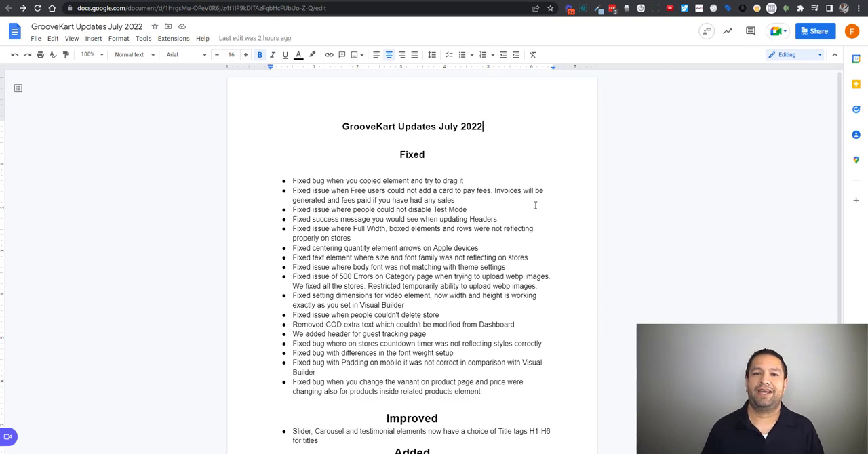
scroll(down, 3)
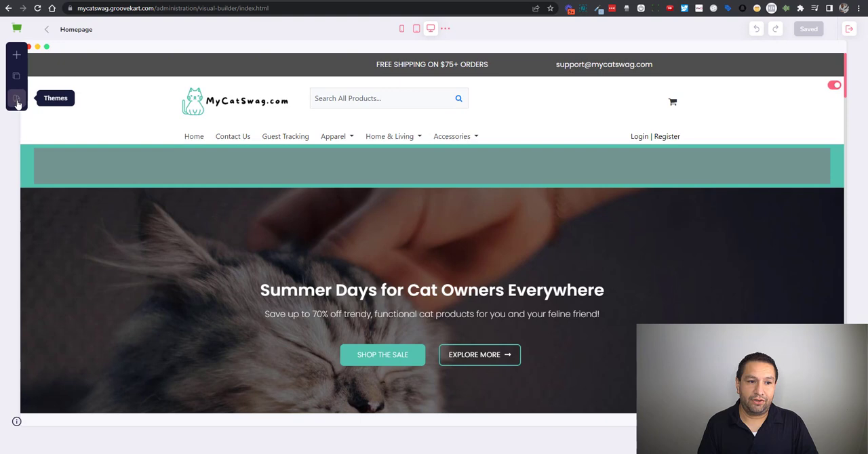
- Browse the Basic and My Themes collections, then scroll the update notes to Added
click(16, 99)
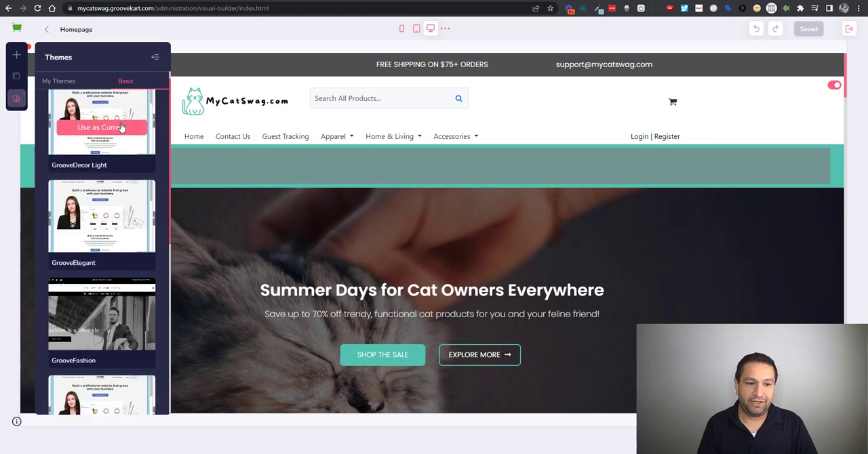
scroll(down, 3)
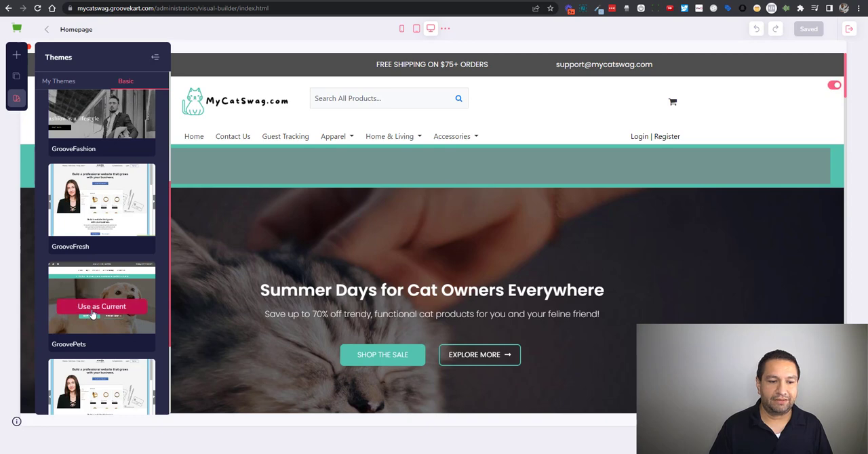
scroll(down, 3)
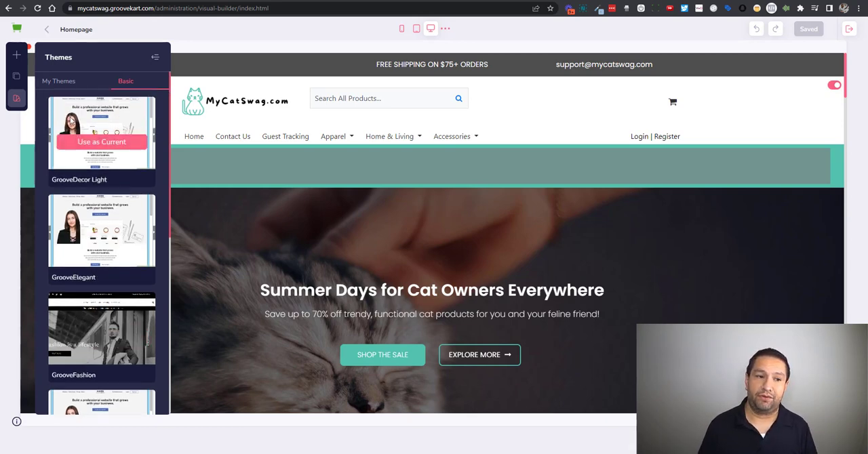
click(59, 81)
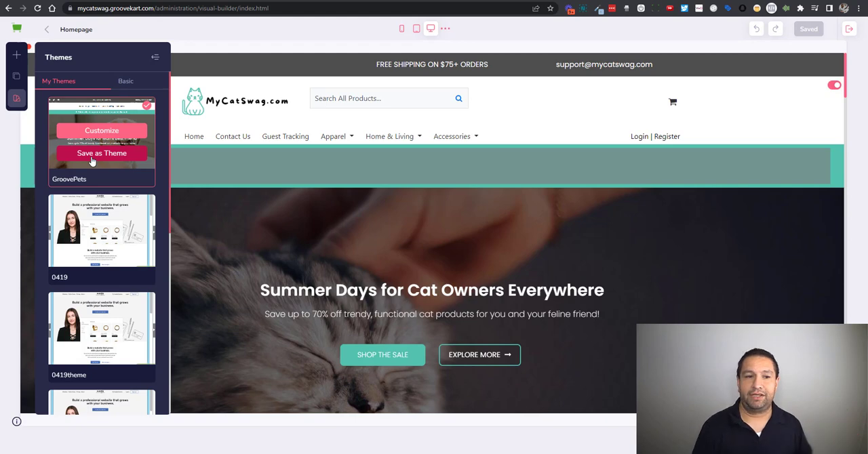
click(126, 81)
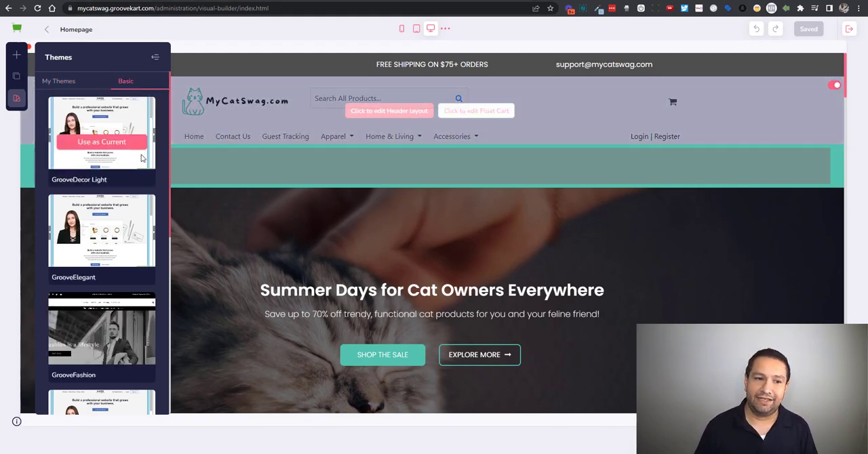
mouse_move(465, 133)
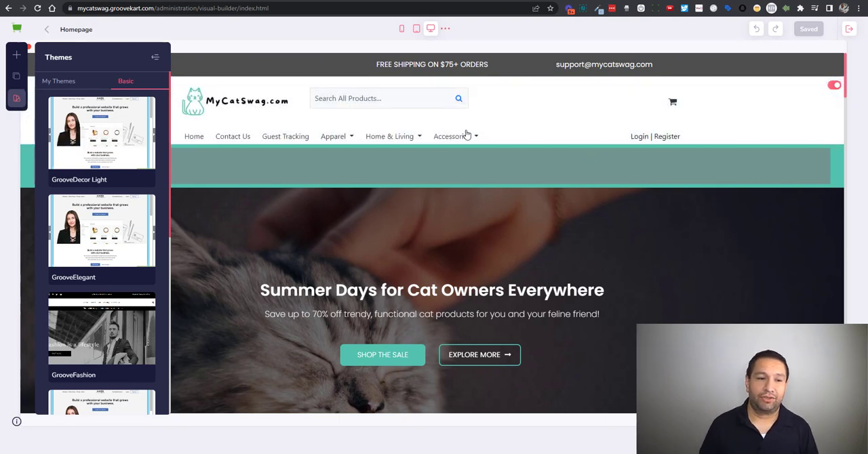
scroll(down, 3)
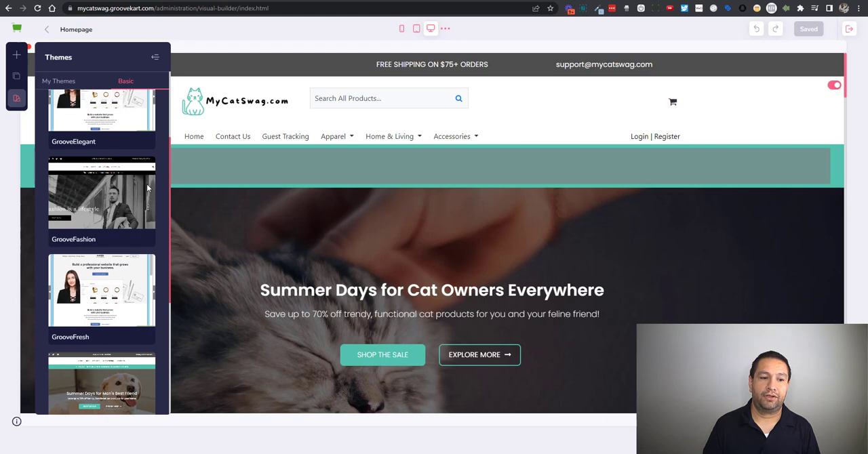
scroll(down, 3)
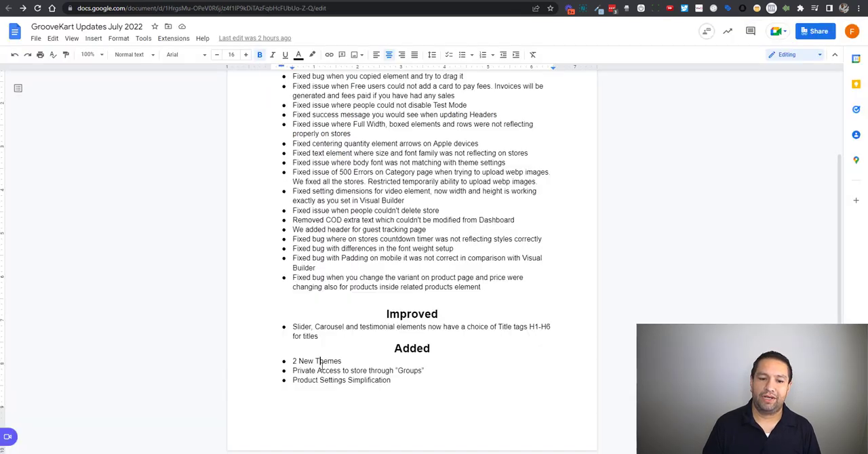
- Select an entry in the doc's Added list, then open GrooveKart's store settings
triple_click(358, 370)
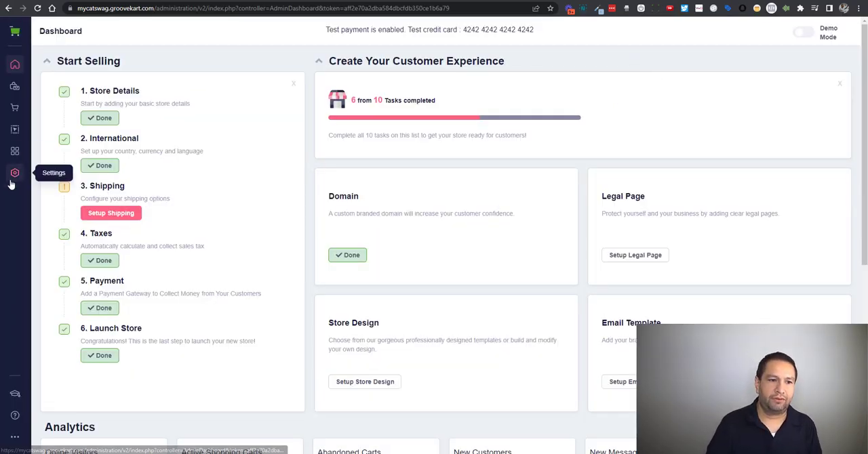
click(14, 173)
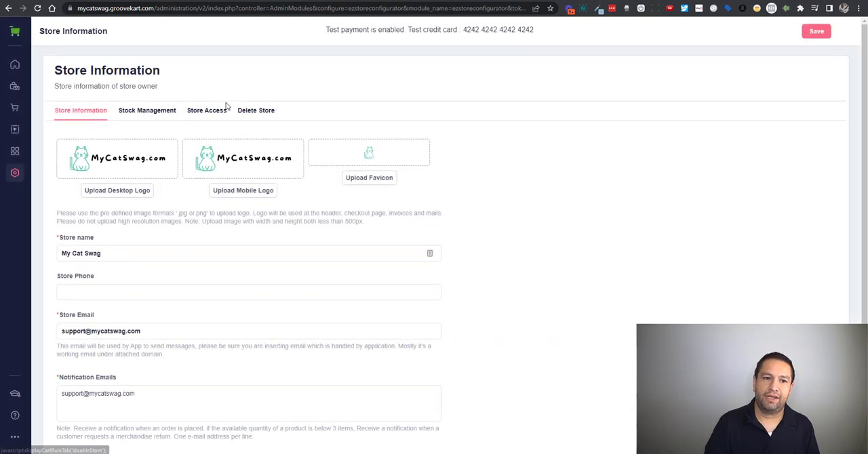
mouse_move(206, 115)
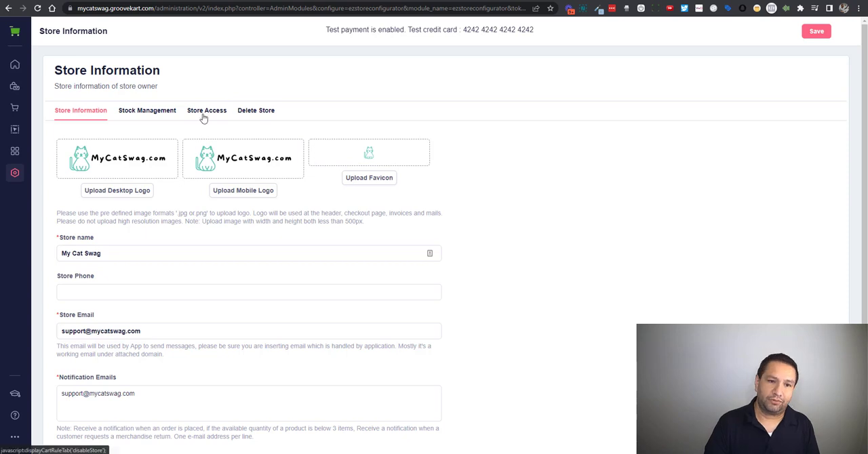
- Enable private access in Store Access and leave the Customer group unticked
click(207, 110)
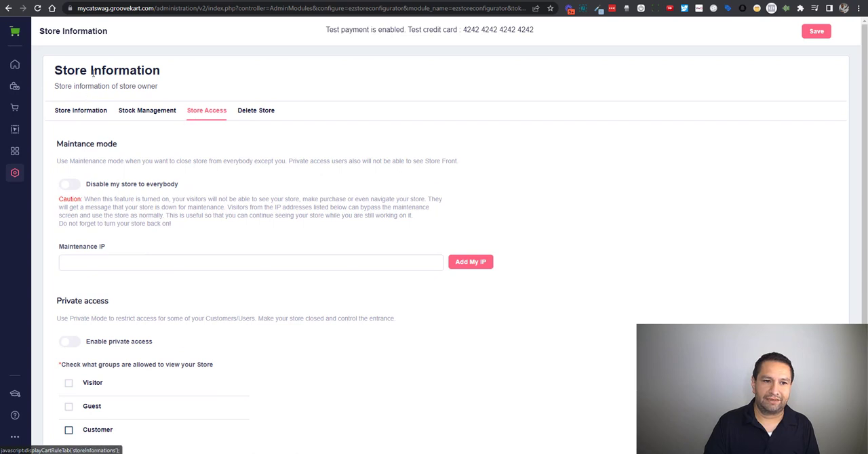
scroll(down, 3)
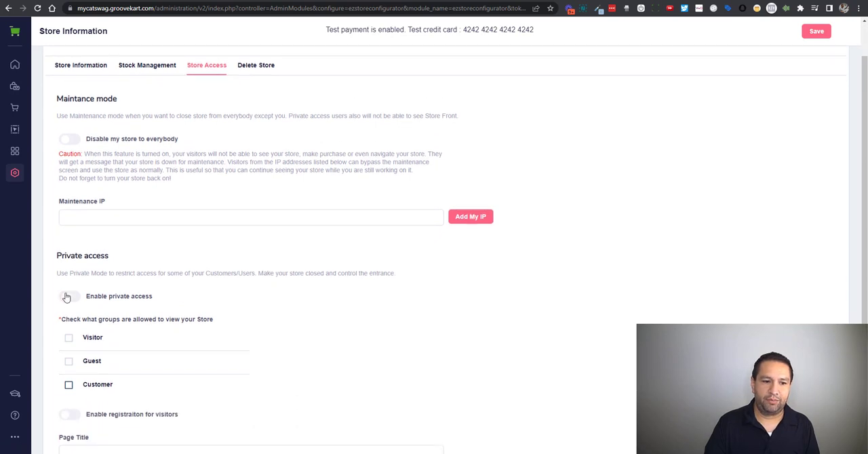
click(69, 296)
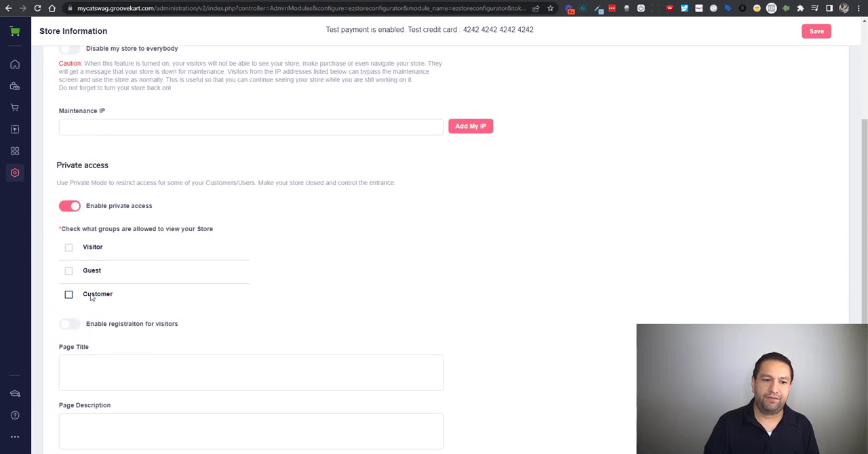
click(69, 294)
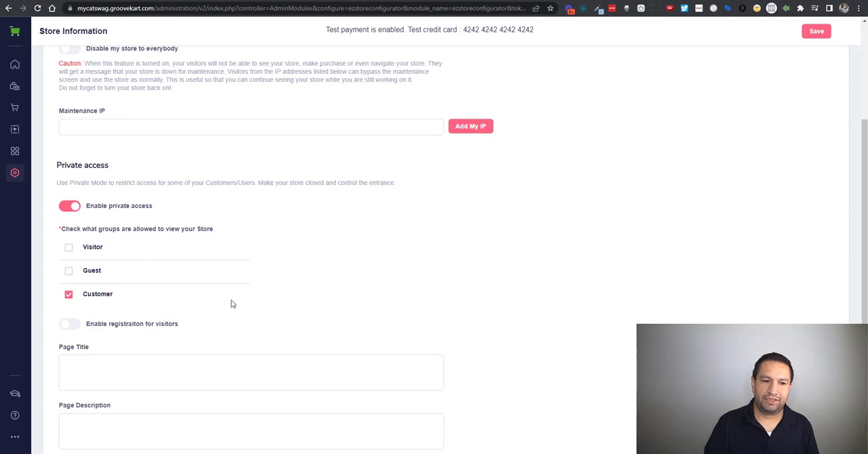
mouse_move(237, 287)
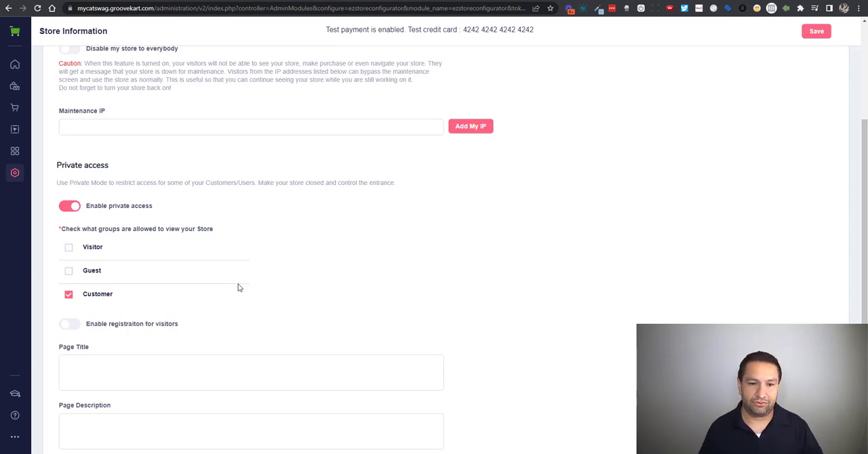
mouse_move(120, 236)
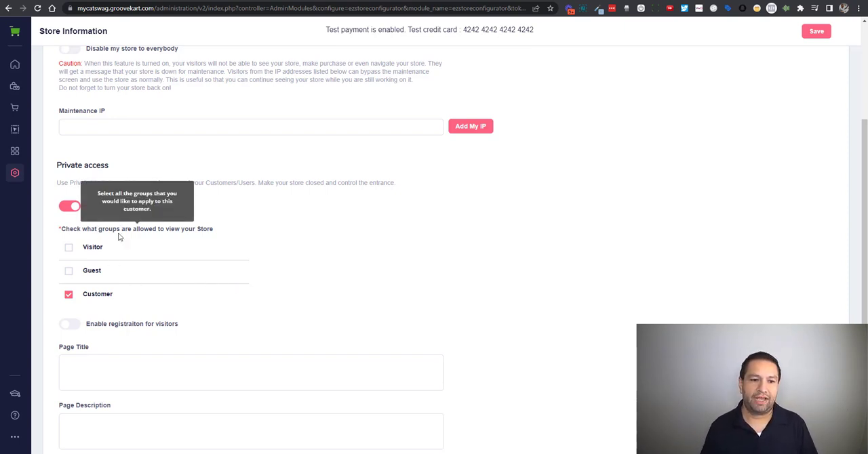
click(69, 293)
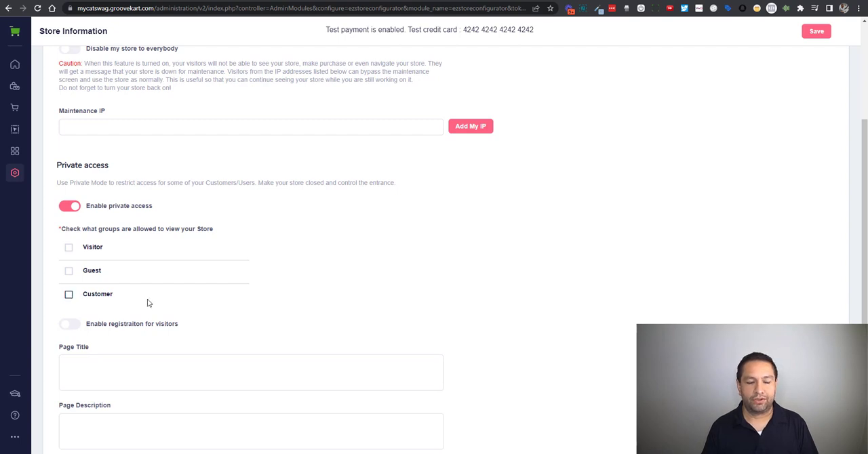
mouse_move(23, 181)
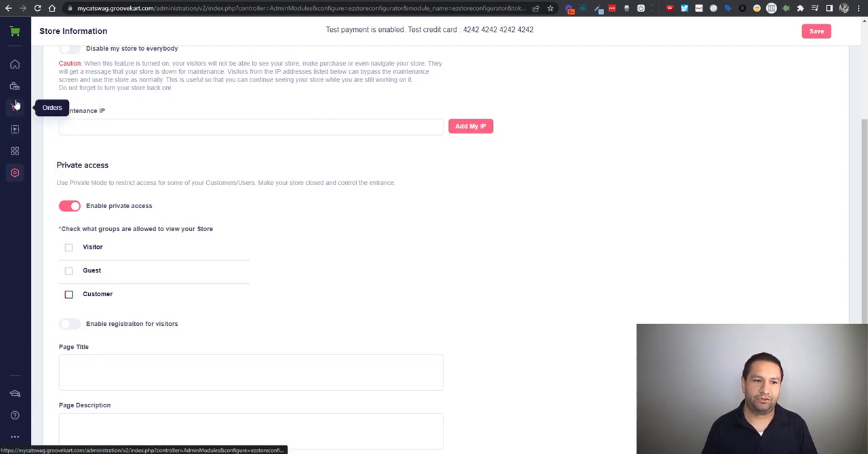
- Go to Orders > Customers, open Manage Customer Groups, and start a new group
click(15, 106)
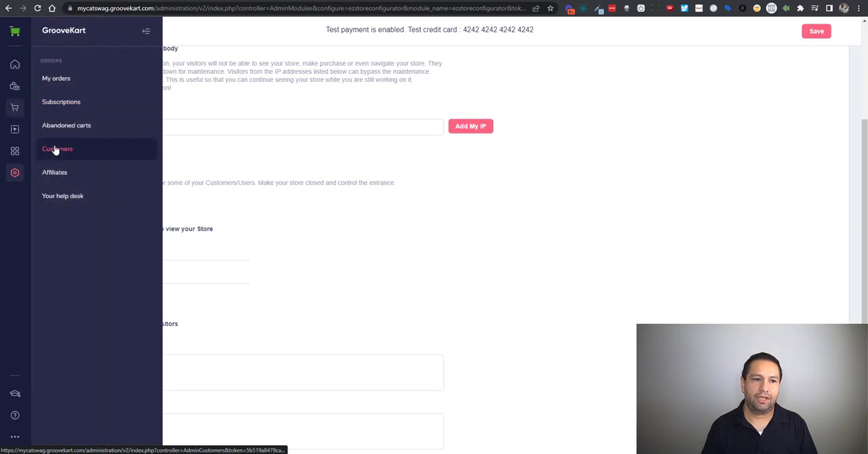
click(56, 148)
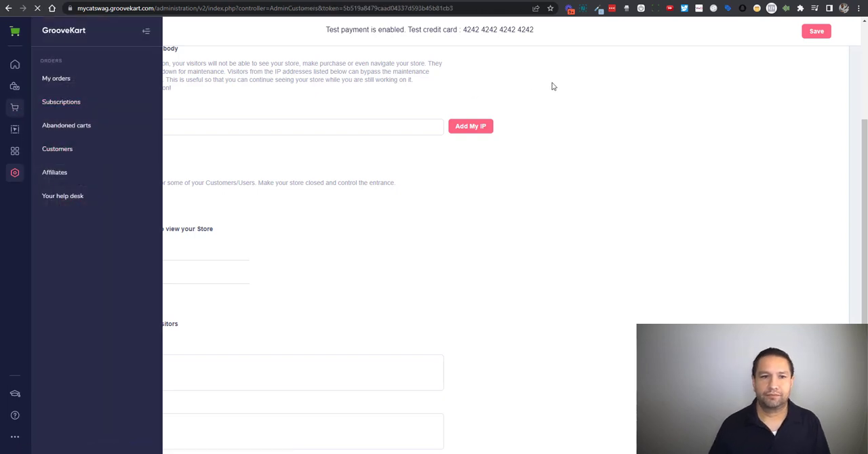
click(57, 148)
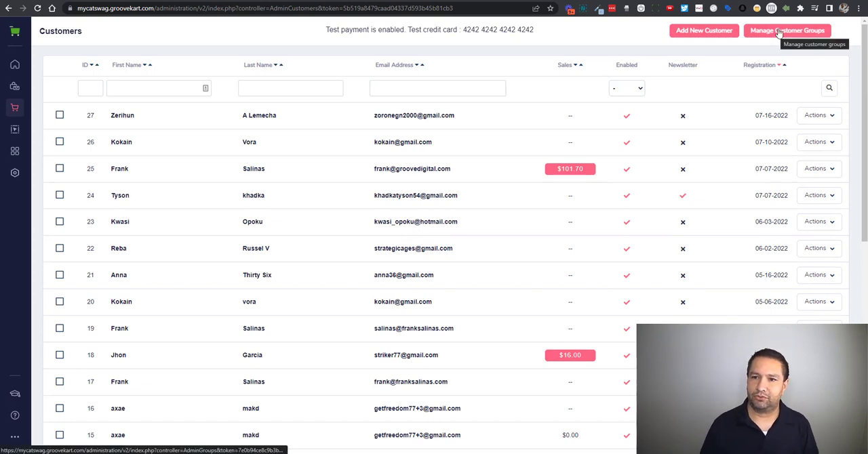
click(787, 31)
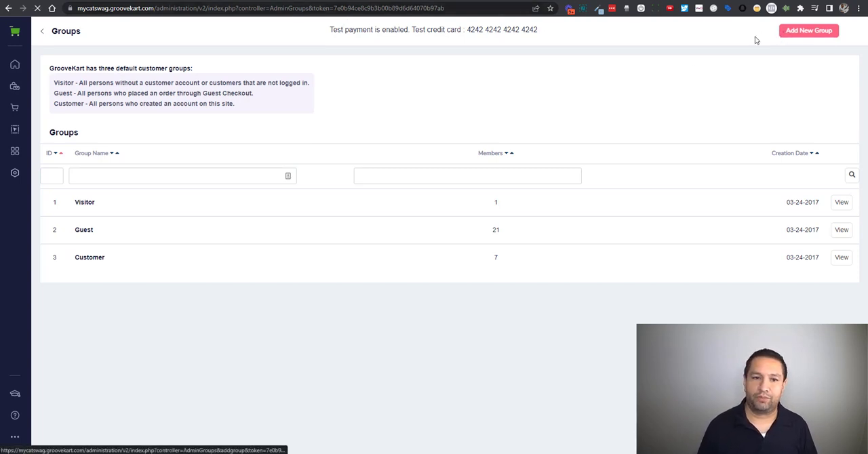
click(808, 31)
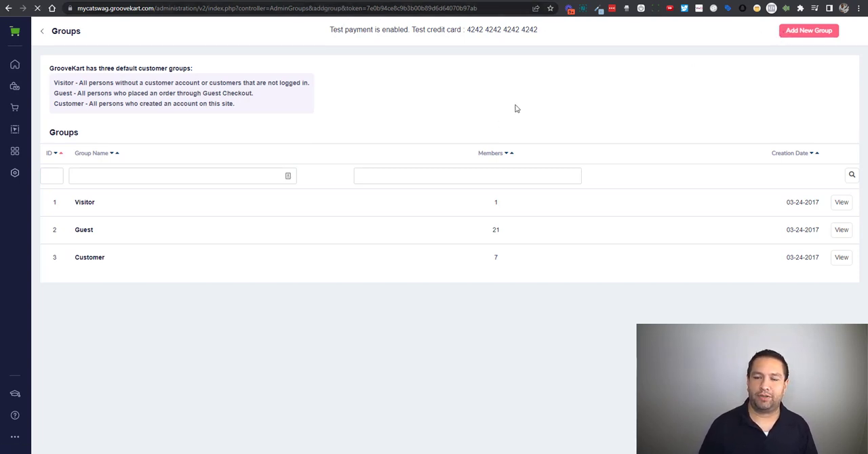
- Name the new customer group 'Wholesale Customers' and save it
text(W)
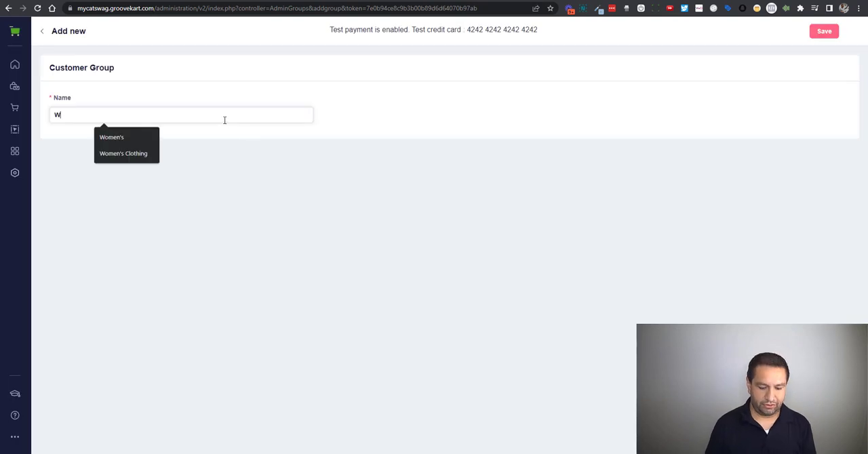
text(hole)
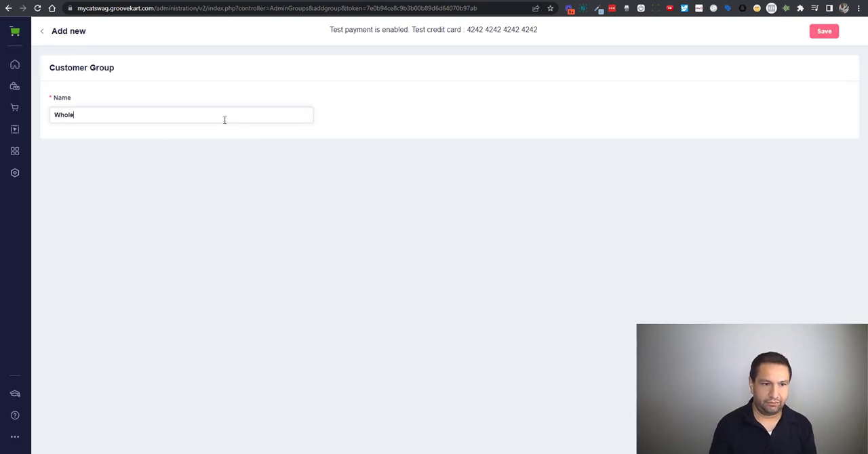
text(sale)
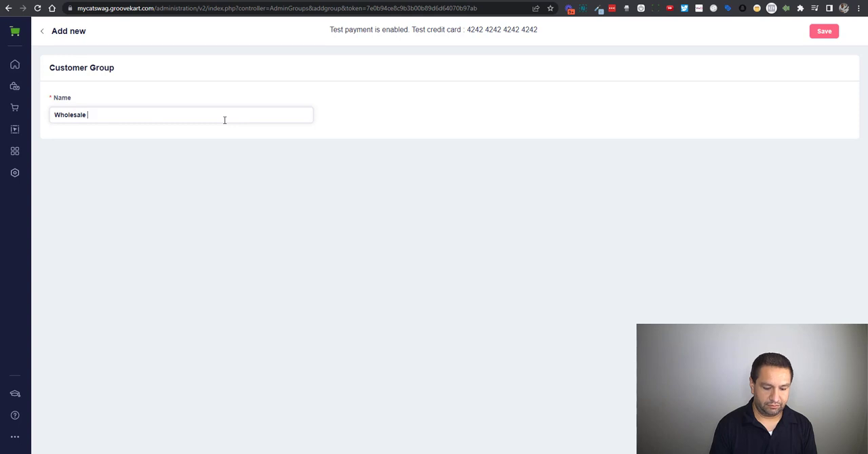
text(Custo)
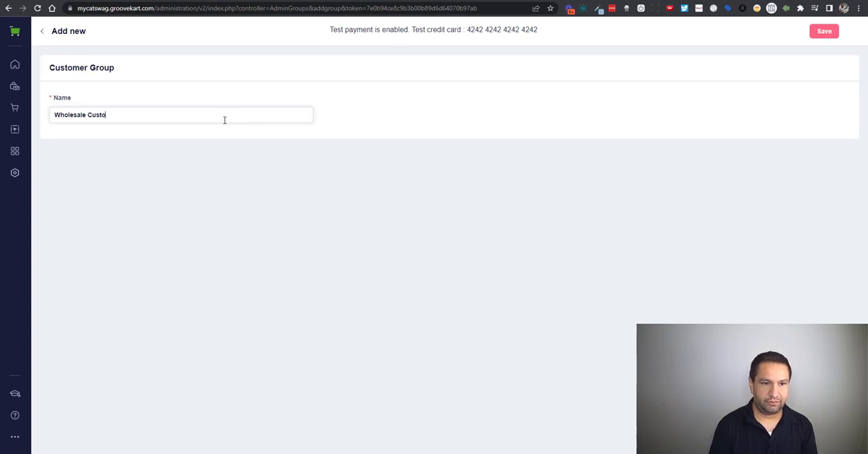
text(mers)
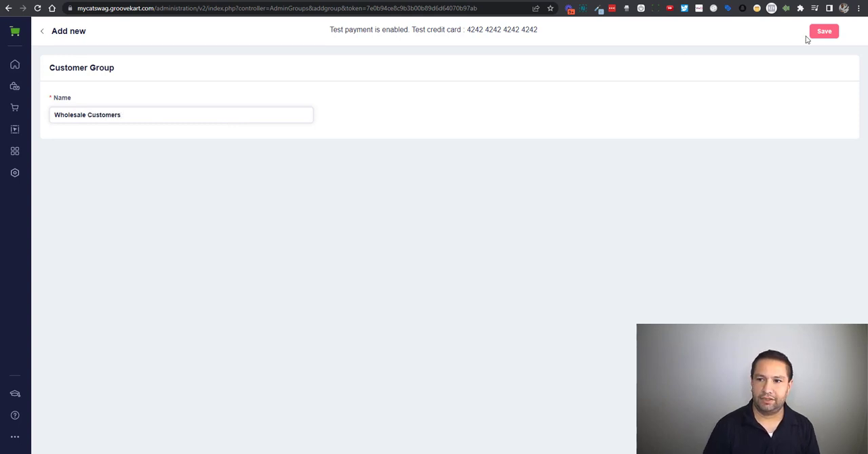
click(823, 30)
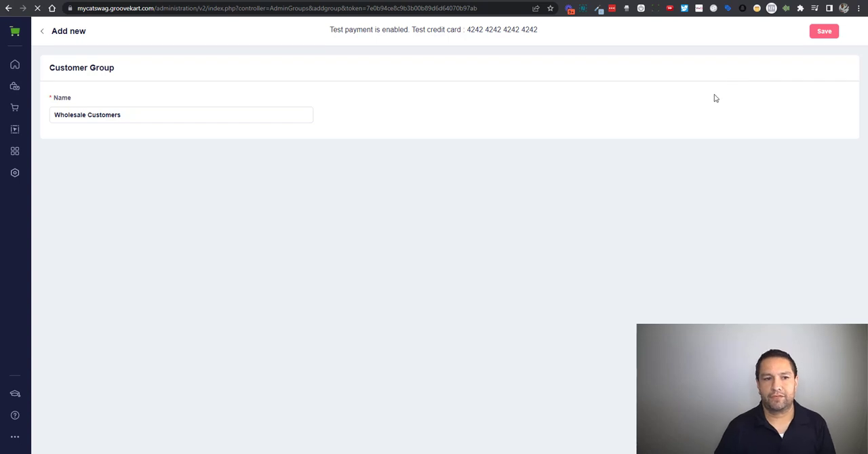
- Enable visitor registration, set page title 'TITLE' and description 'Description', and save
click(823, 31)
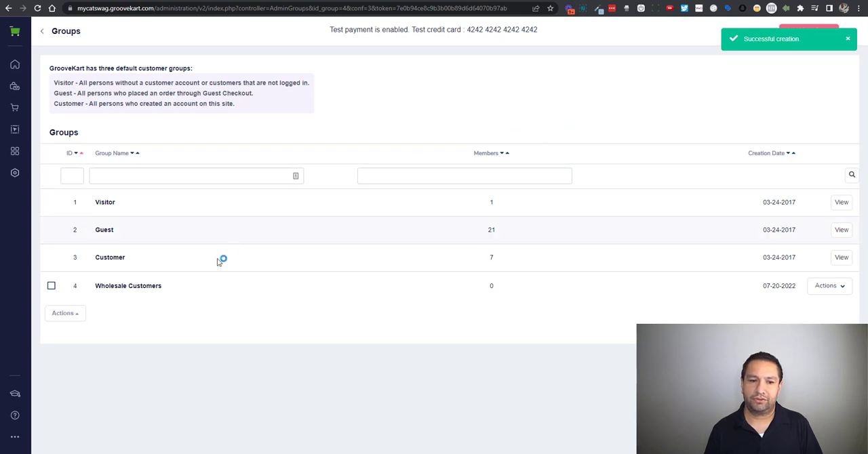
mouse_move(15, 173)
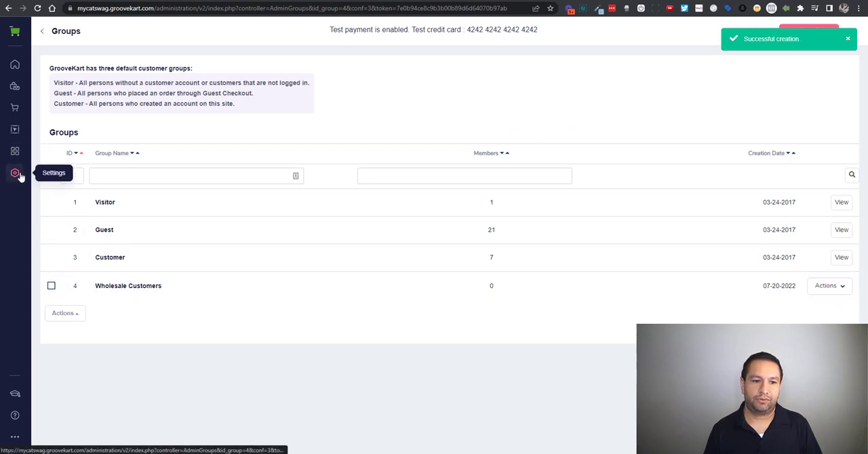
click(15, 173)
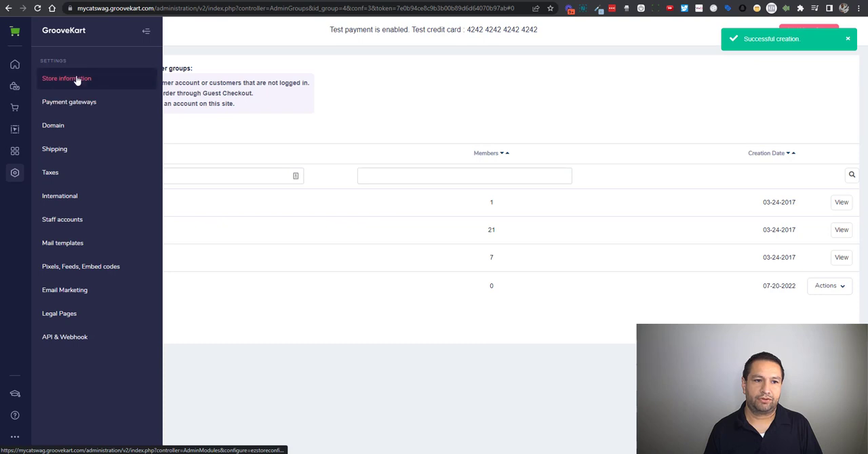
click(66, 78)
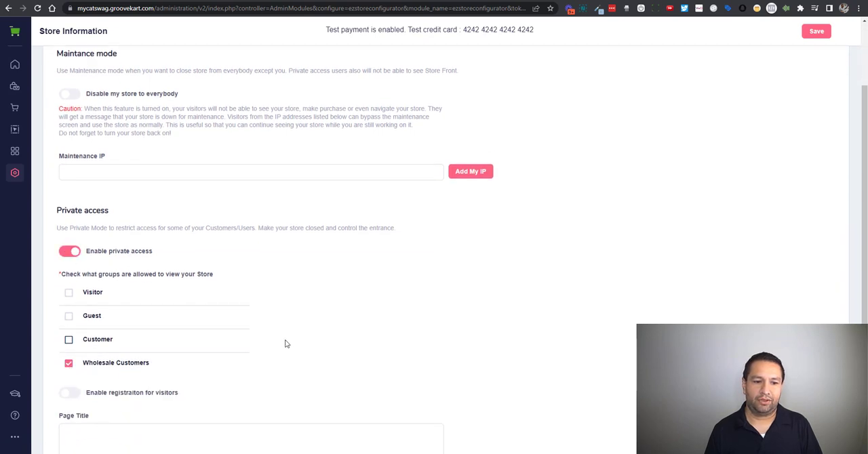
scroll(down, 3)
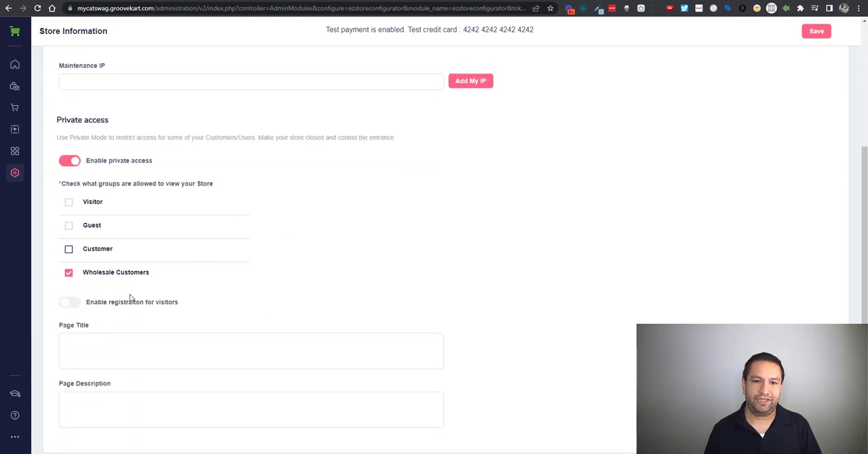
click(68, 302)
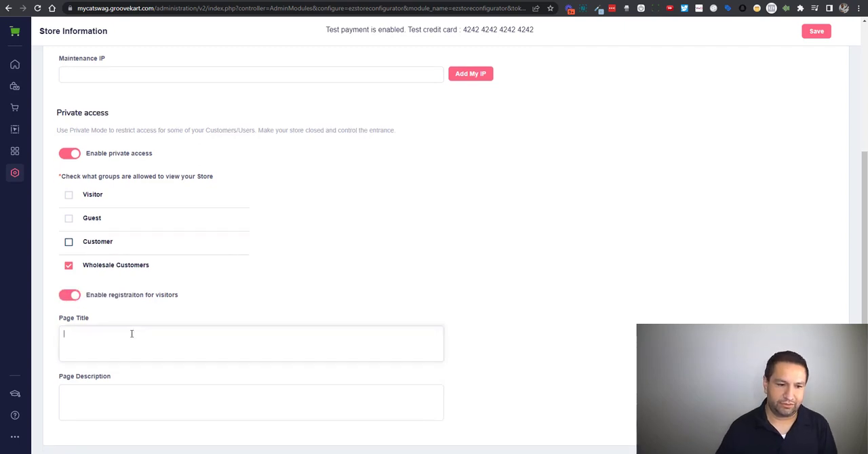
text(TITLE)
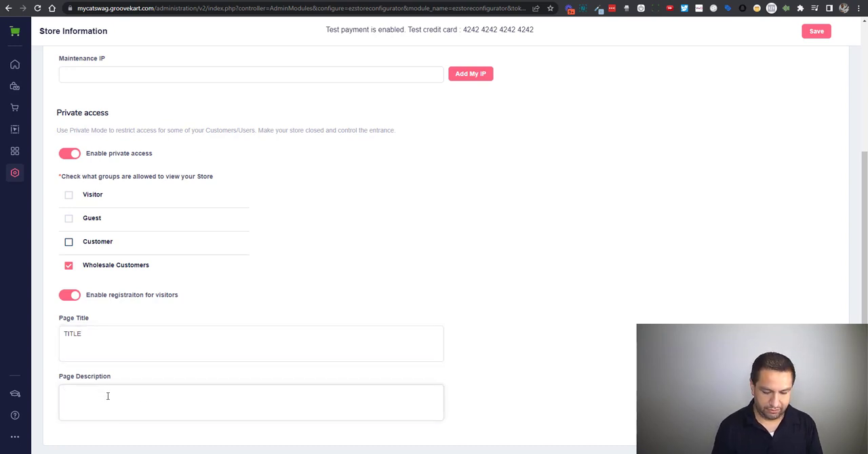
text(Description)
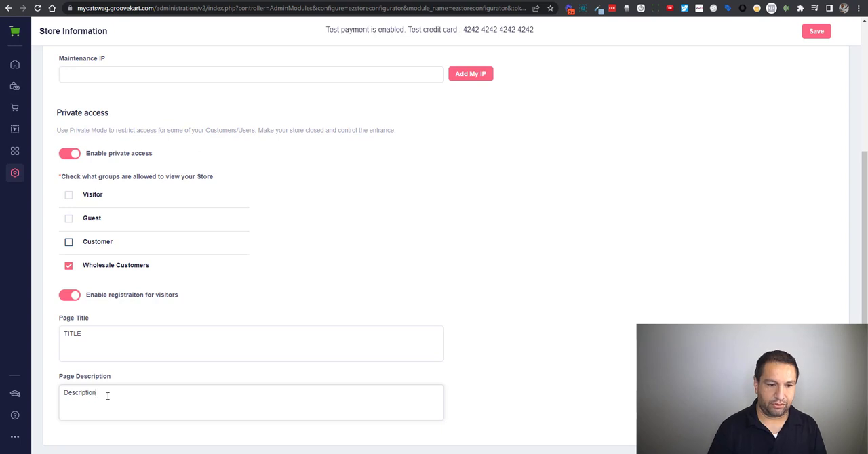
click(815, 32)
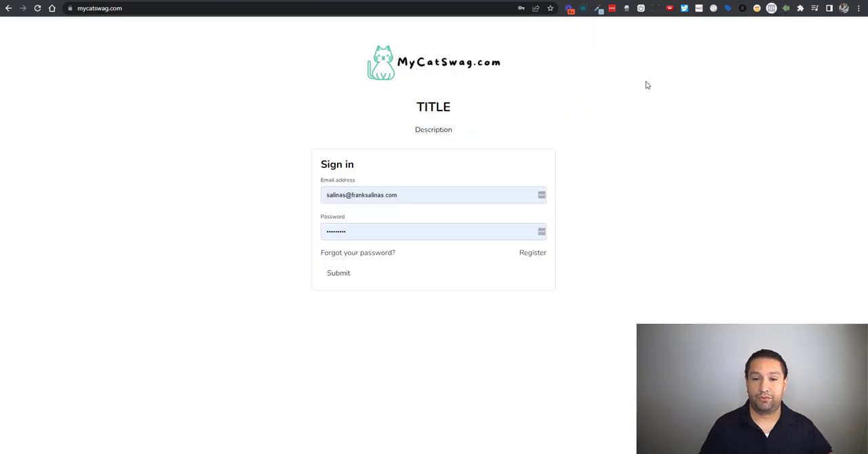
mouse_move(446, 129)
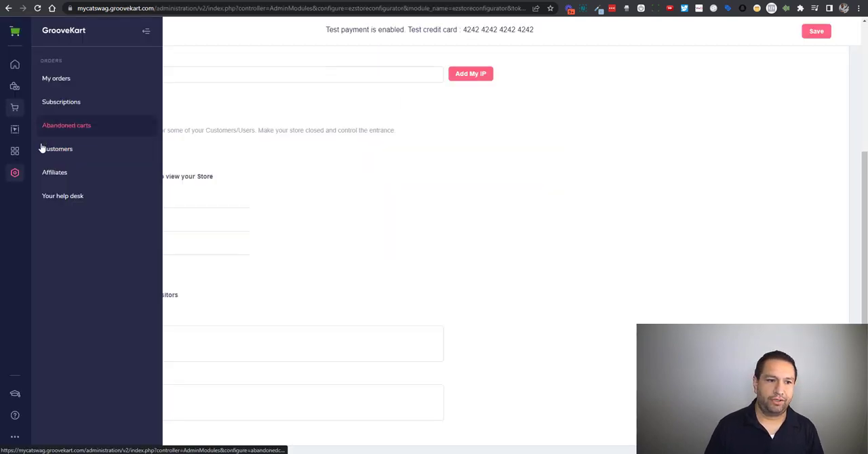
- Open customer 25, tick Wholesale Customers under Group access, and save
click(59, 148)
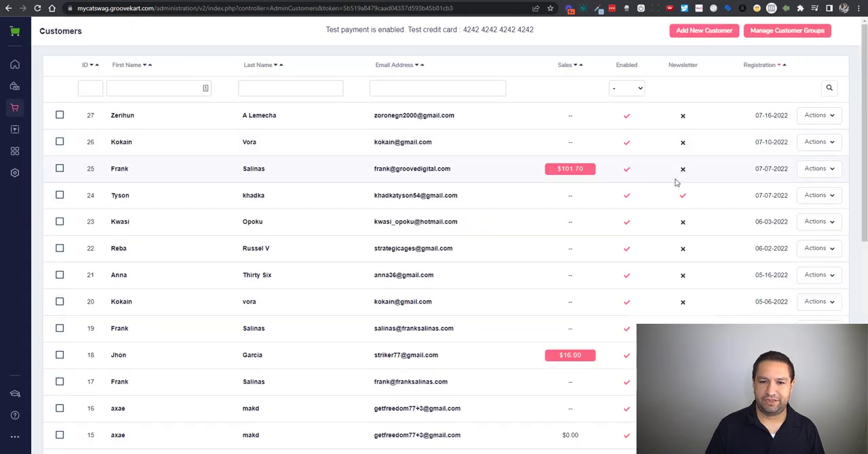
click(818, 169)
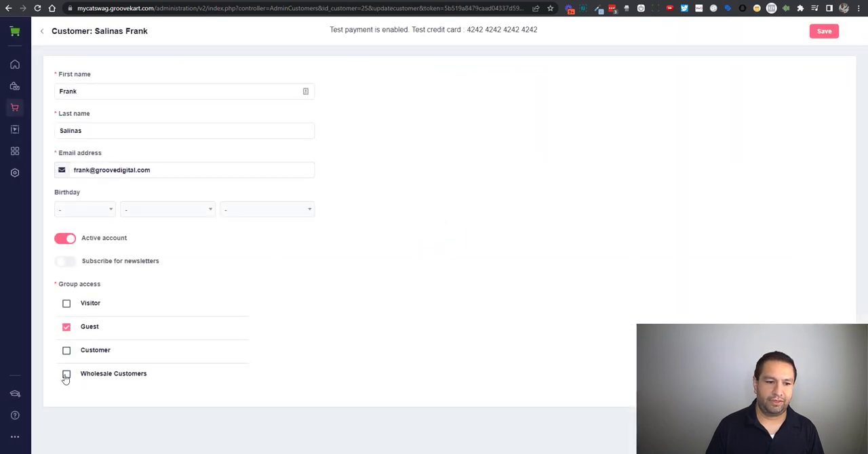
click(66, 373)
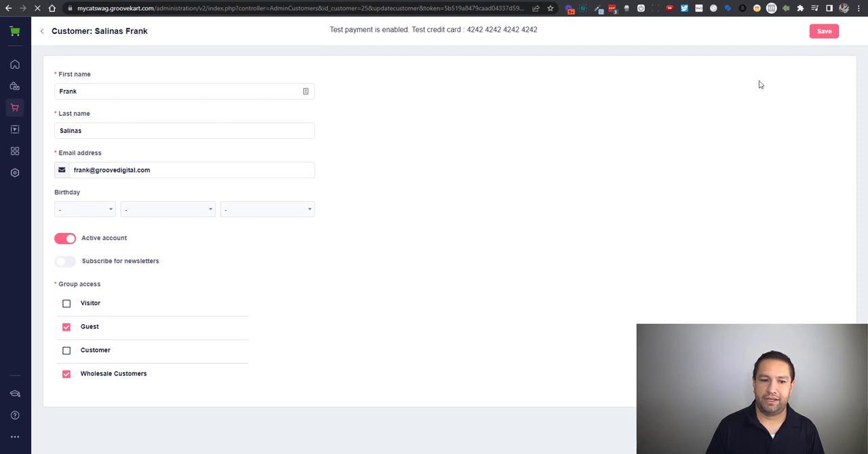
click(824, 30)
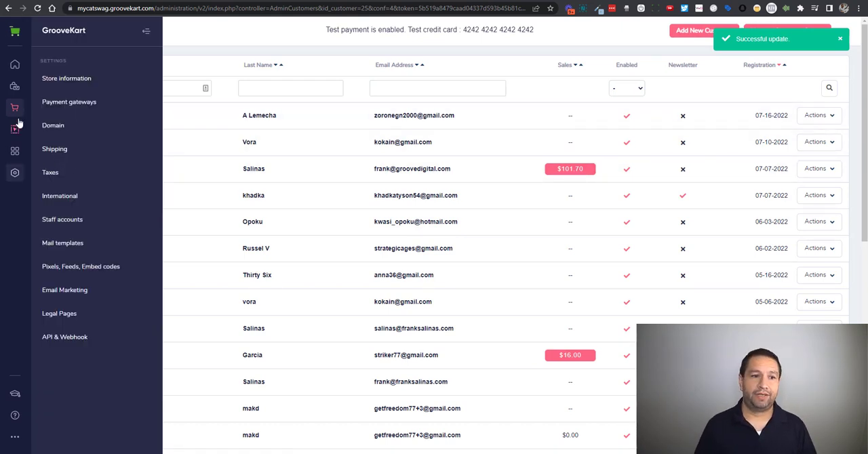
- Review Store Access limited to Wholesale Customers, then open a blank product form
click(14, 107)
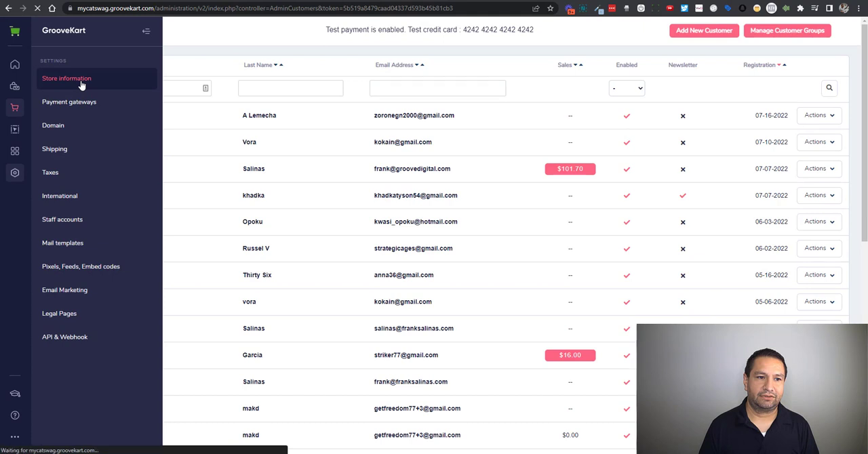
click(67, 78)
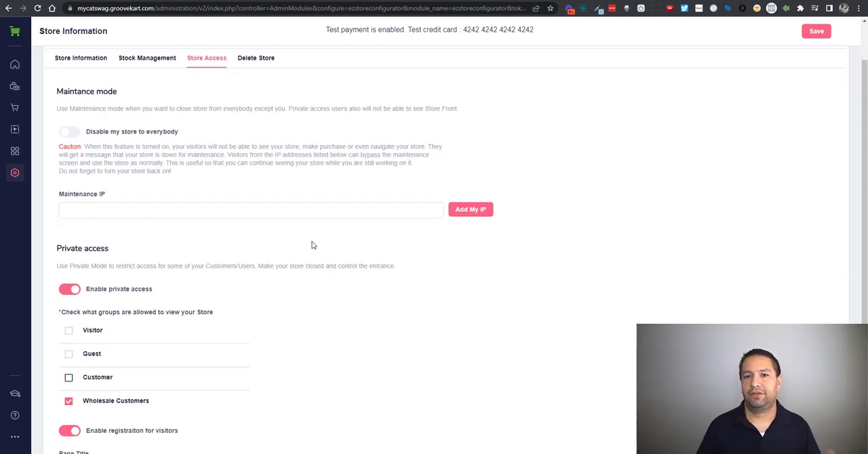
mouse_move(442, 120)
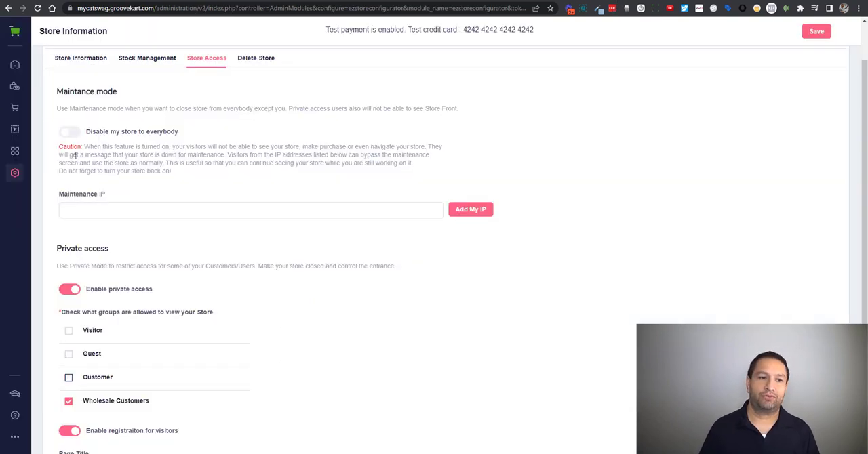
click(15, 86)
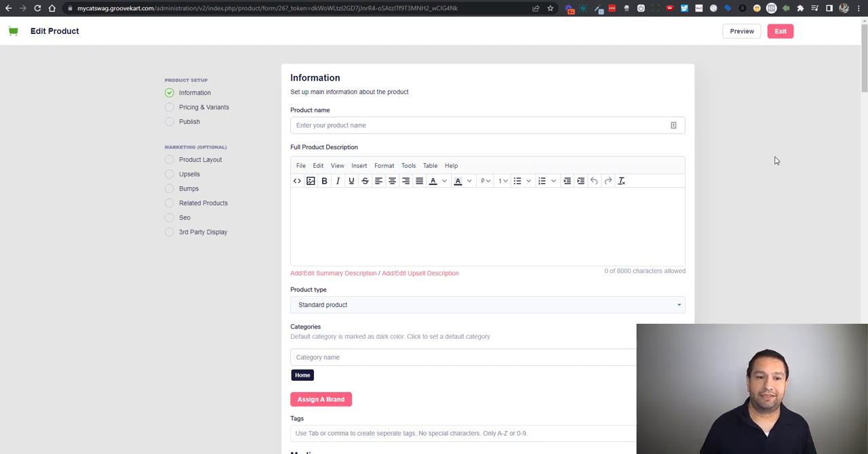
mouse_move(261, 127)
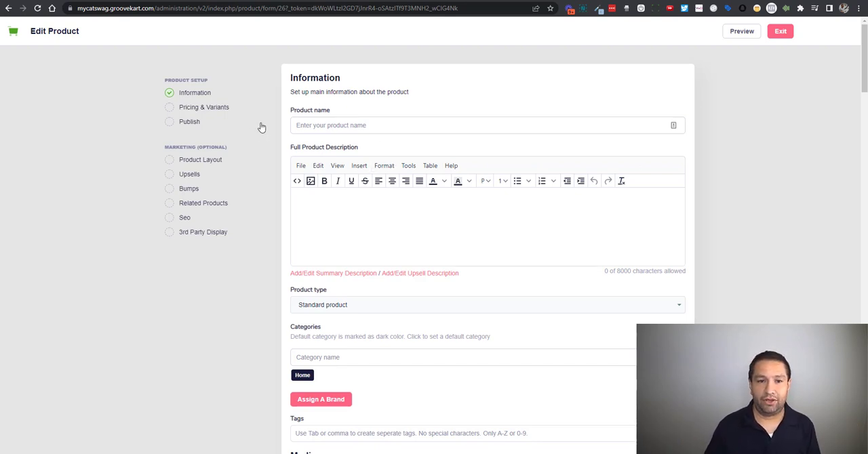
mouse_move(210, 113)
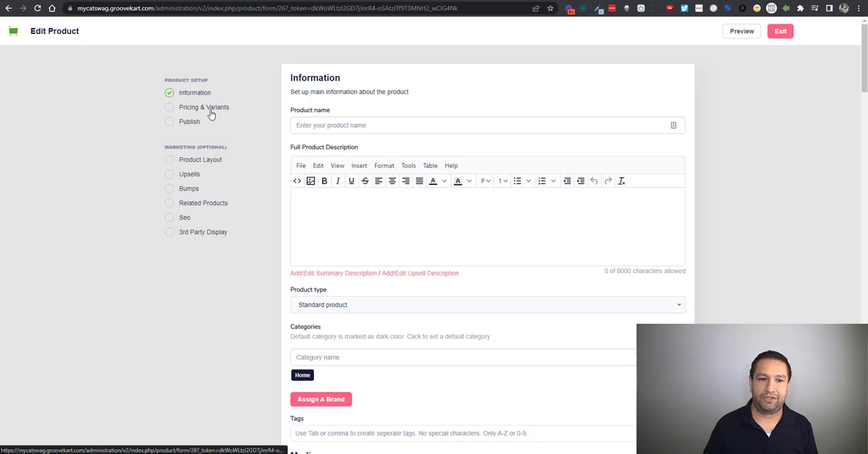
mouse_move(205, 173)
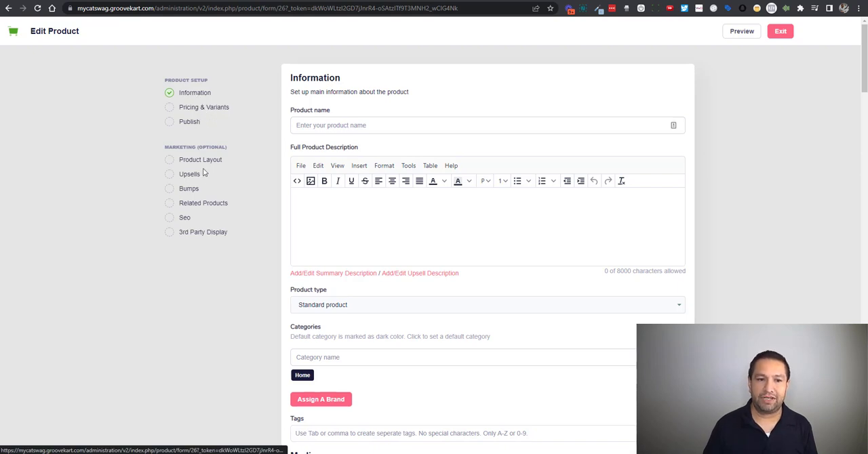
mouse_move(798, 122)
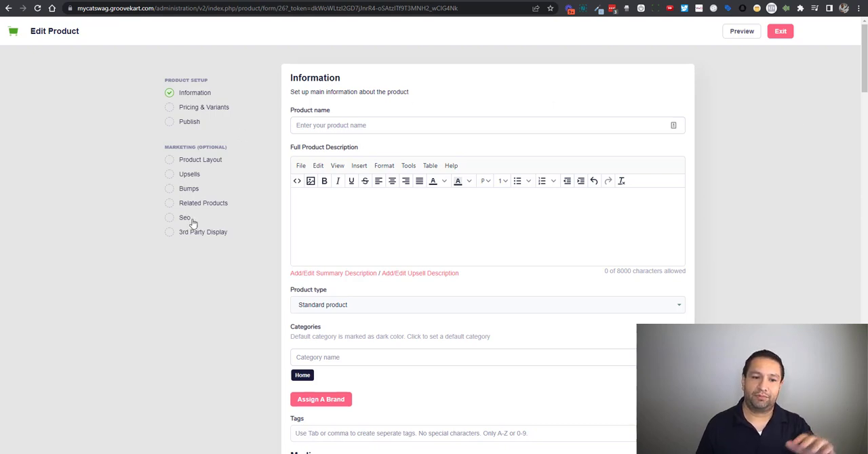
mouse_move(201, 216)
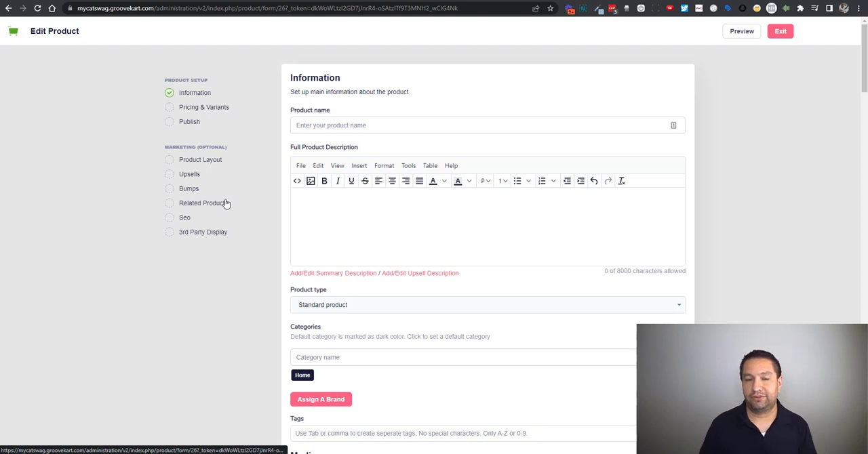
mouse_move(743, 187)
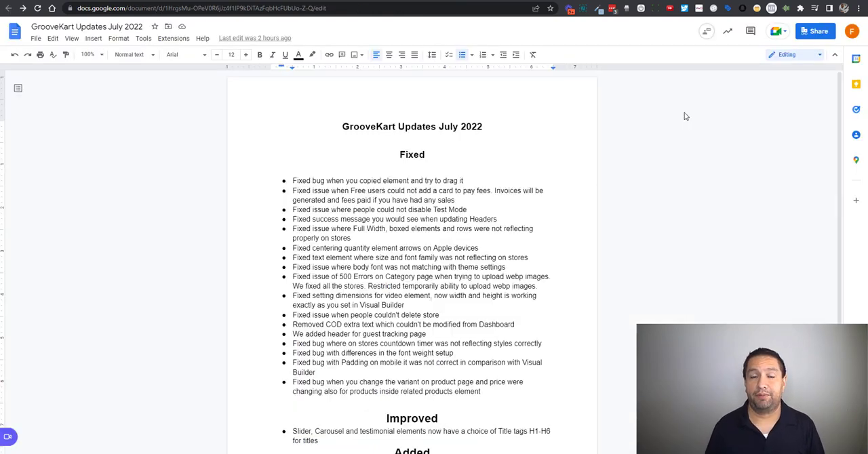
mouse_move(596, 134)
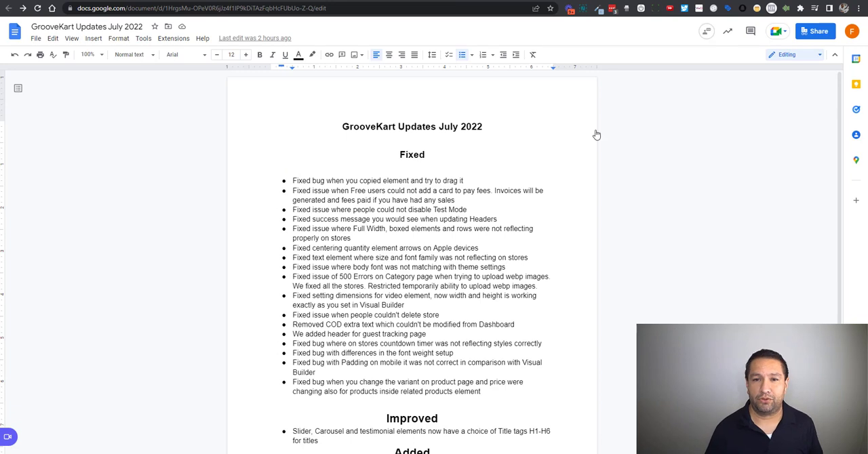
- Scroll the July 2022 notes down to Added, ending at Product Settings Simplification
scroll(down, 3)
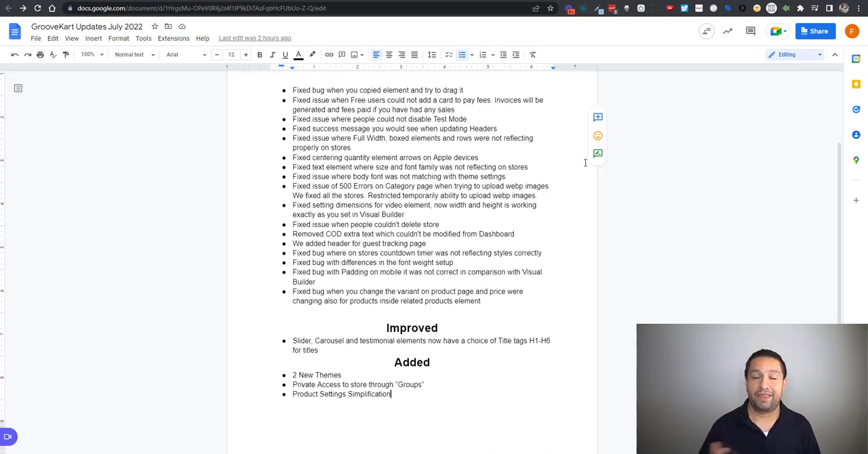
scroll(down, 3)
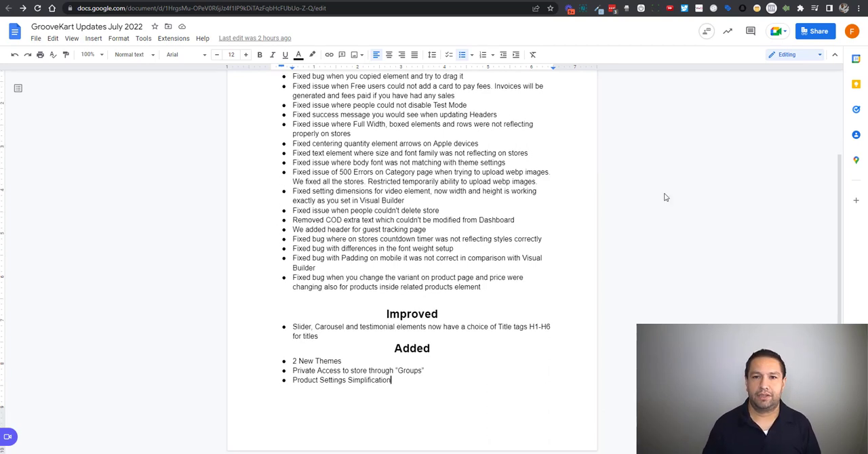
mouse_move(610, 168)
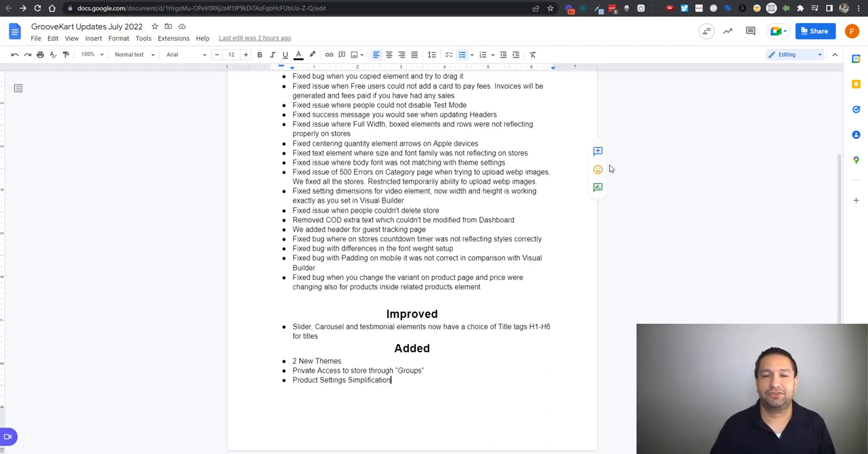